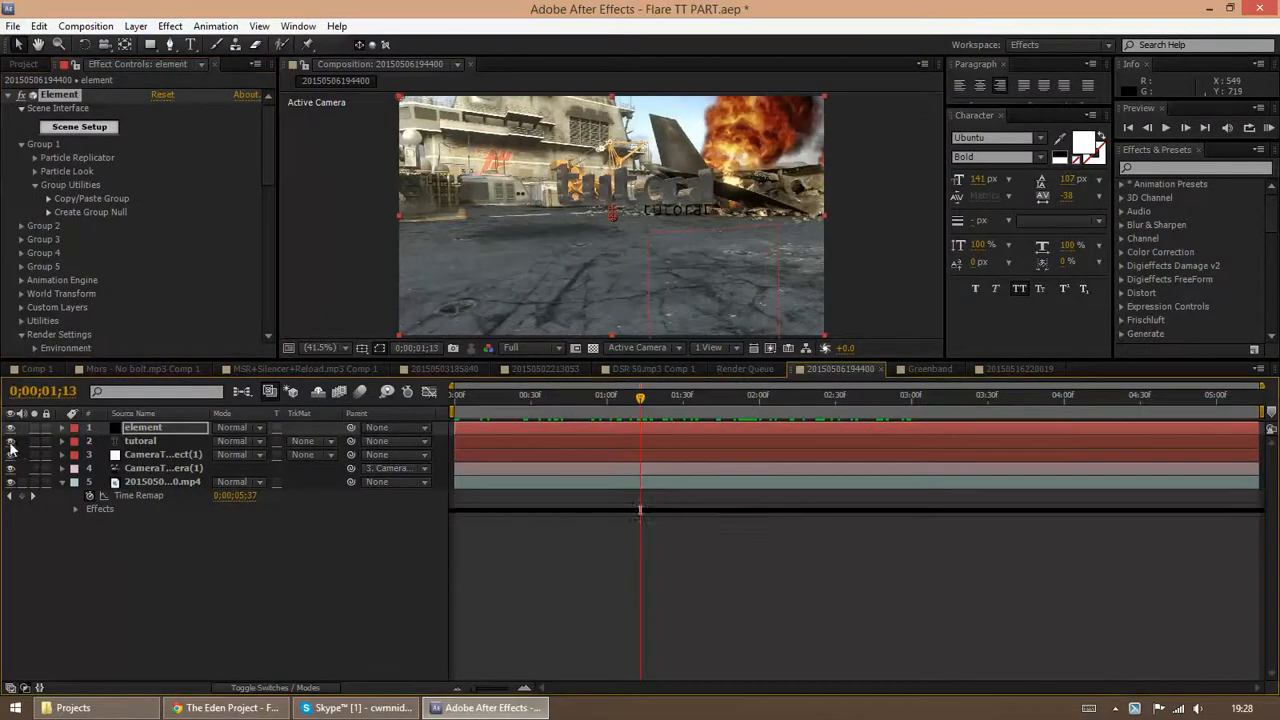
Enable AO under Element's Render Settings > Ambient Occlusion (SSAO) for the tutorial text.
left_click(920, 394)
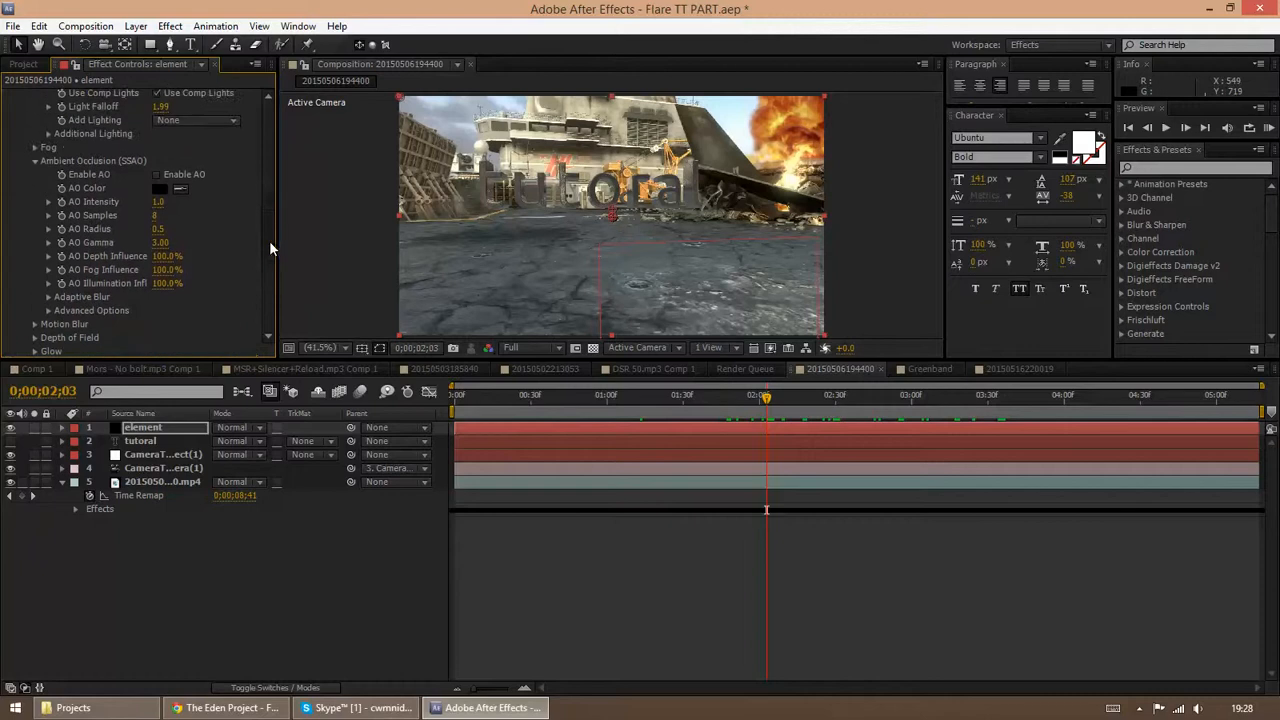
left_click(560, 396)
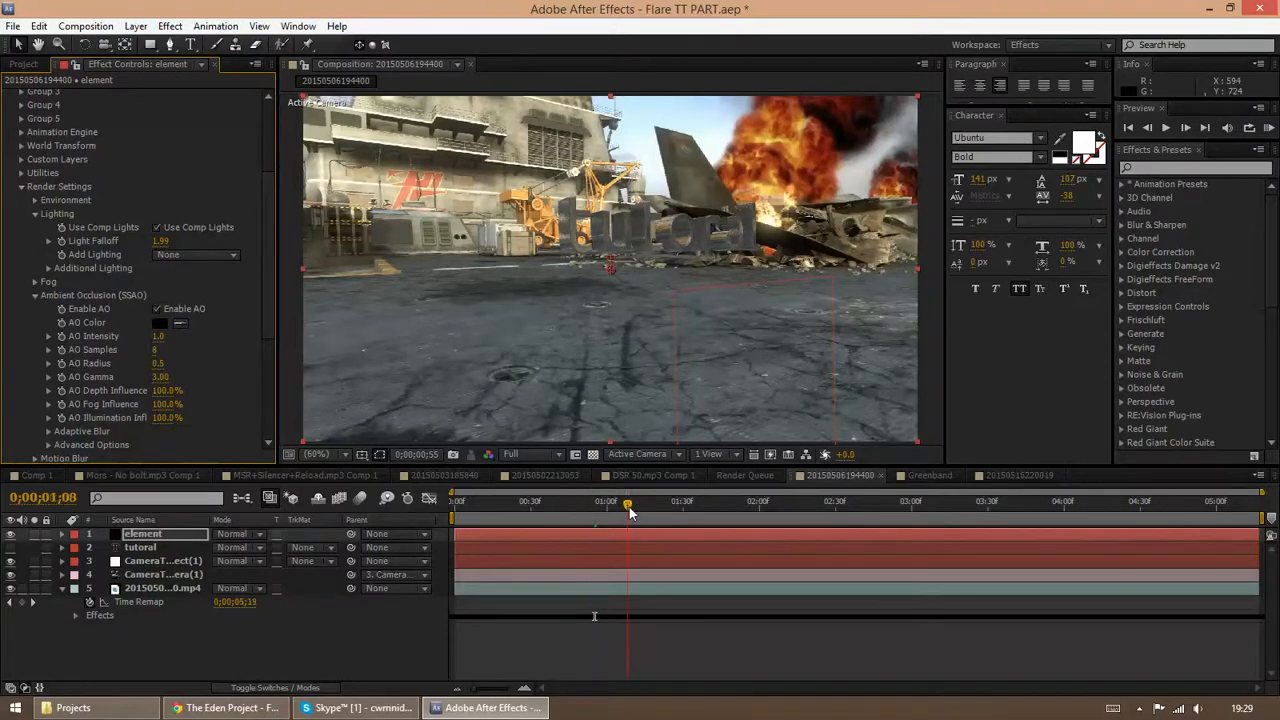
Adjust the AO Color and AO Samples, checking the contact shadows on several frames of the explosion footage.
left_click(810, 500)
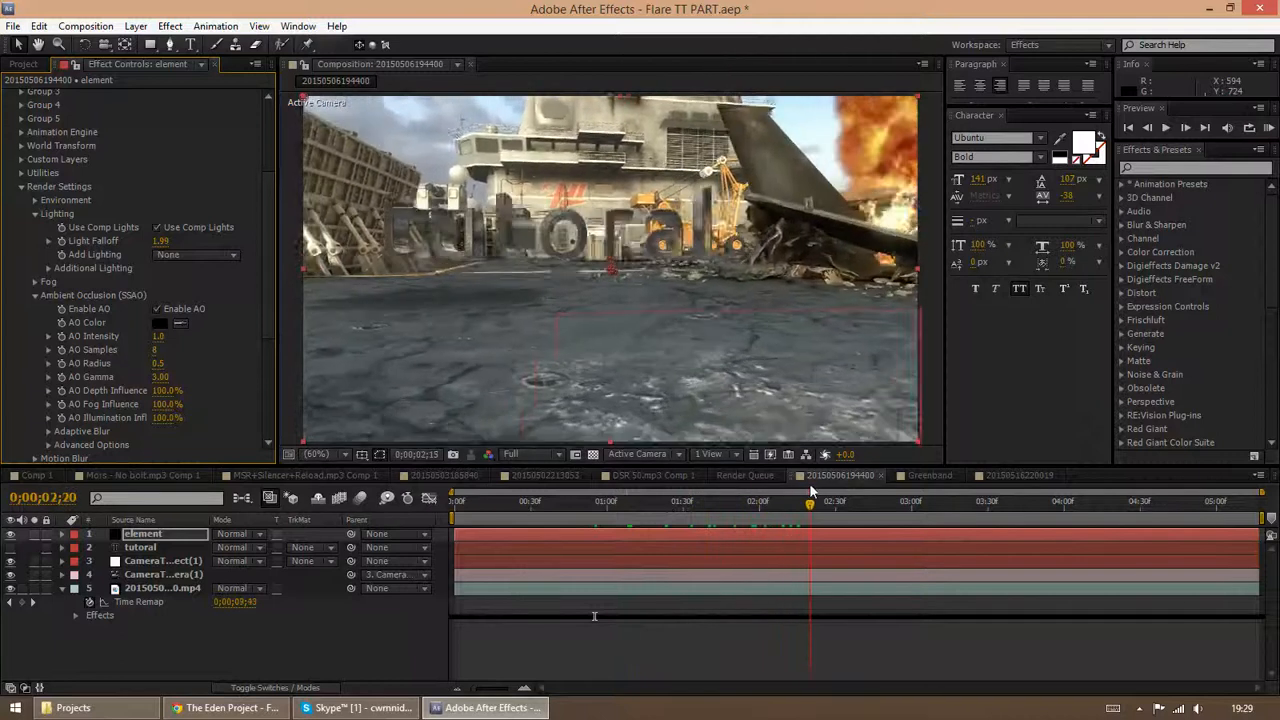
left_click(584, 500)
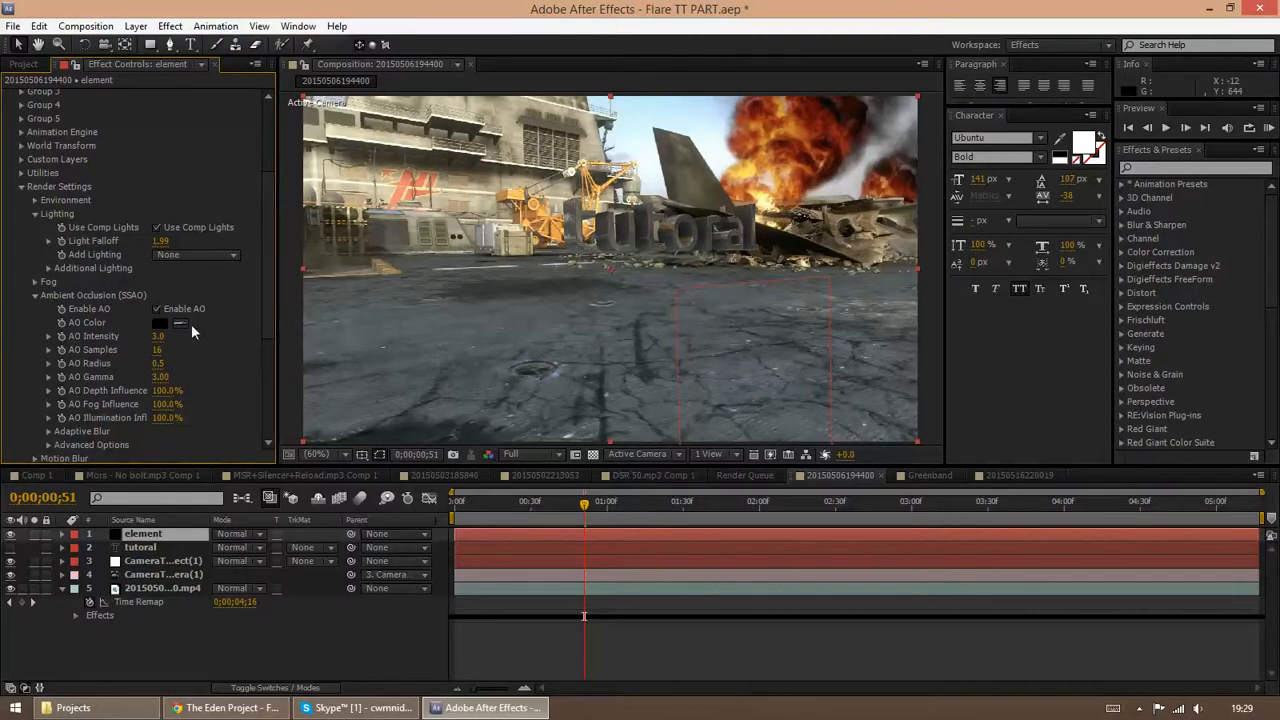
left_click(164, 364)
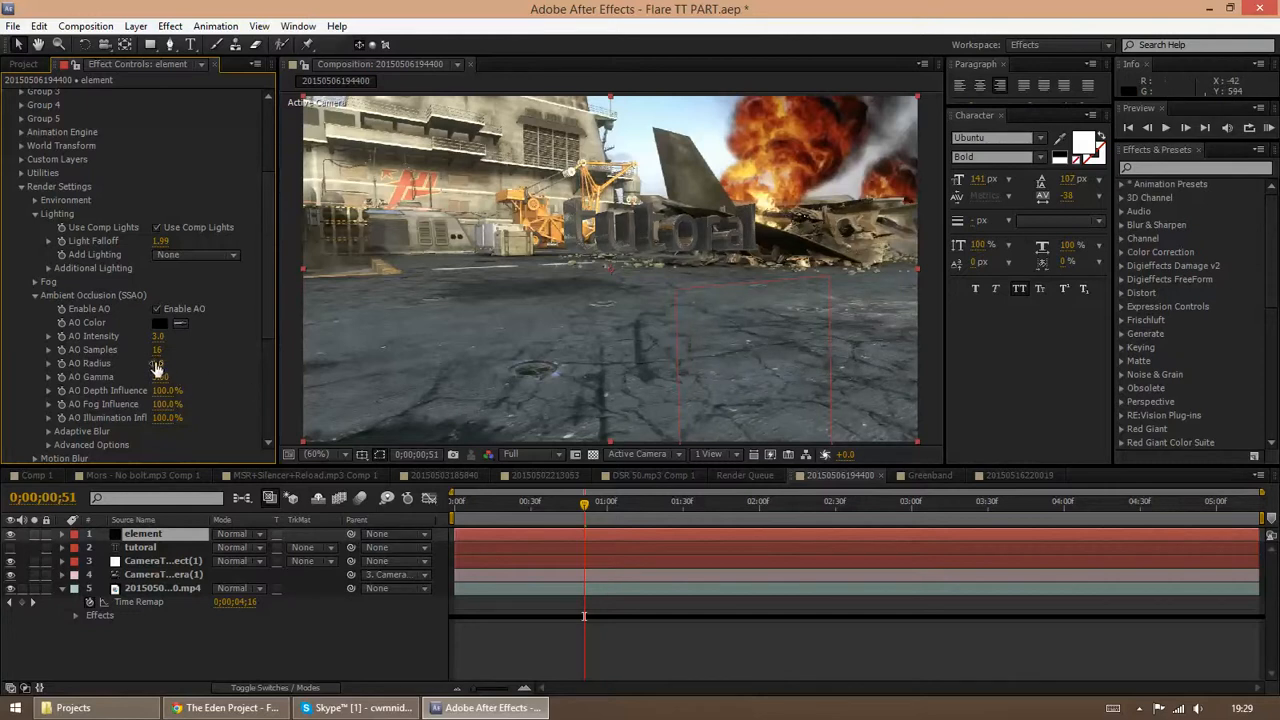
left_click(166, 364)
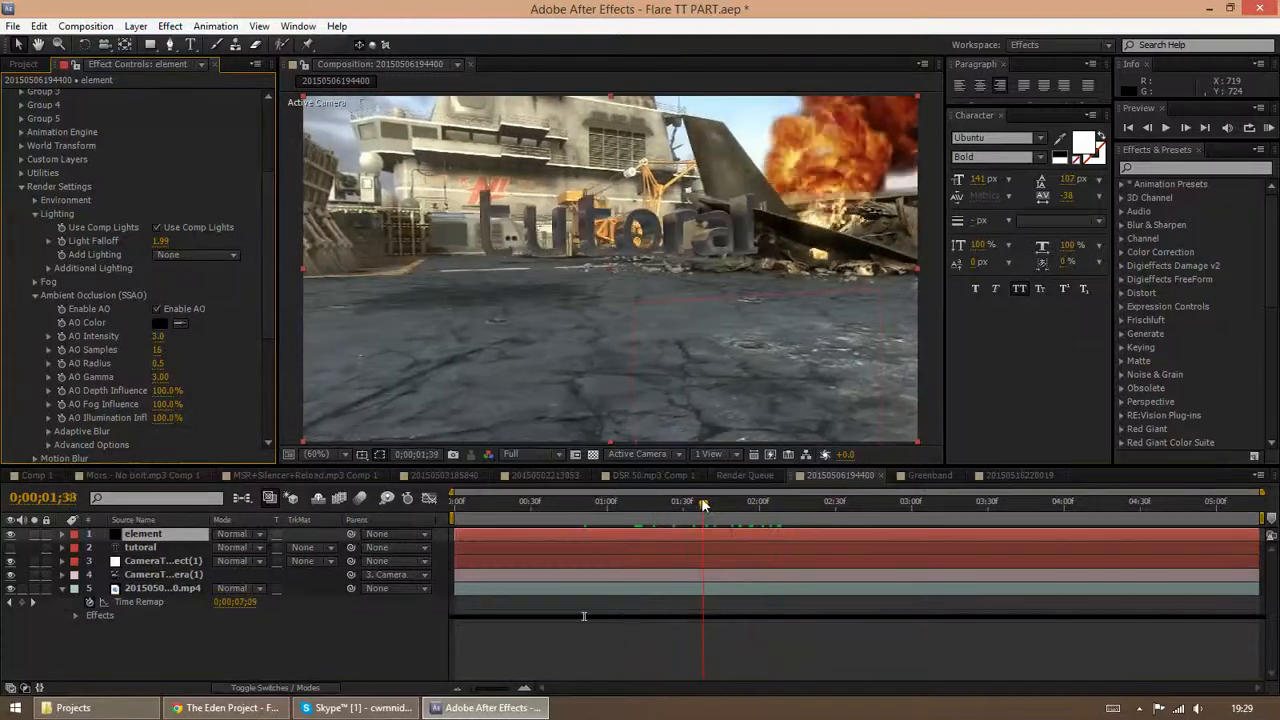
left_click(700, 502)
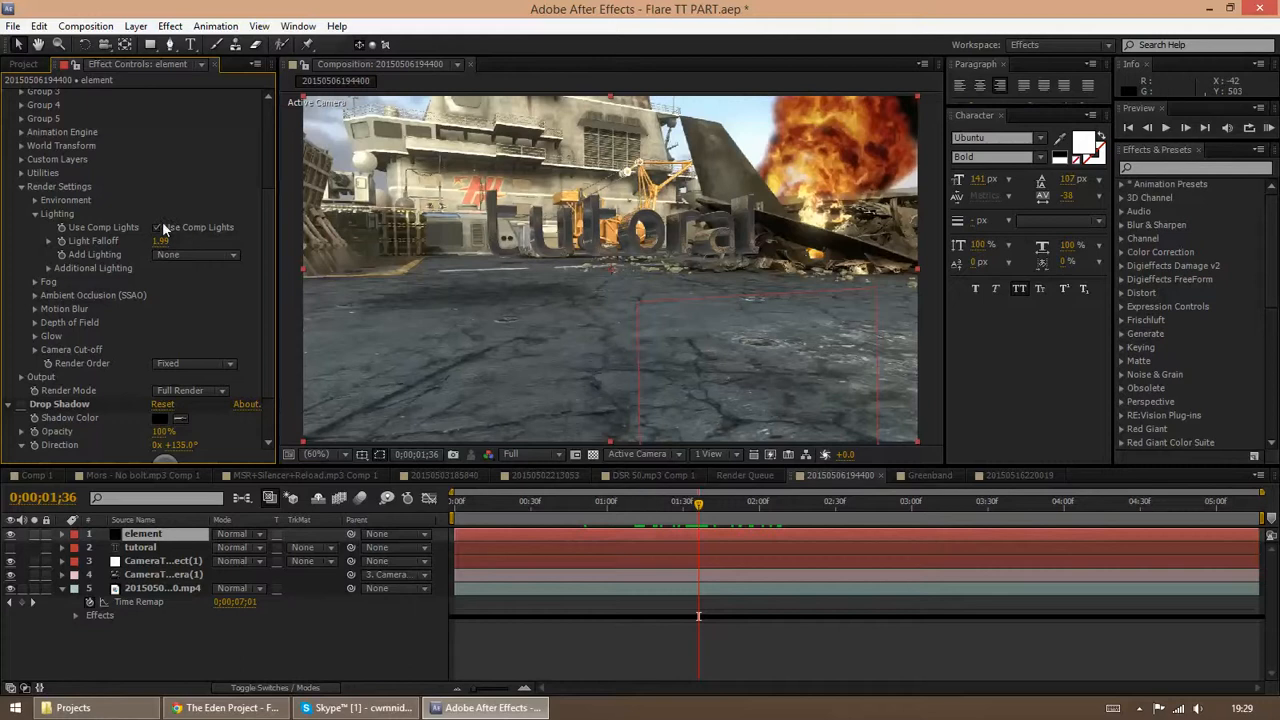
mouse_move(164, 252)
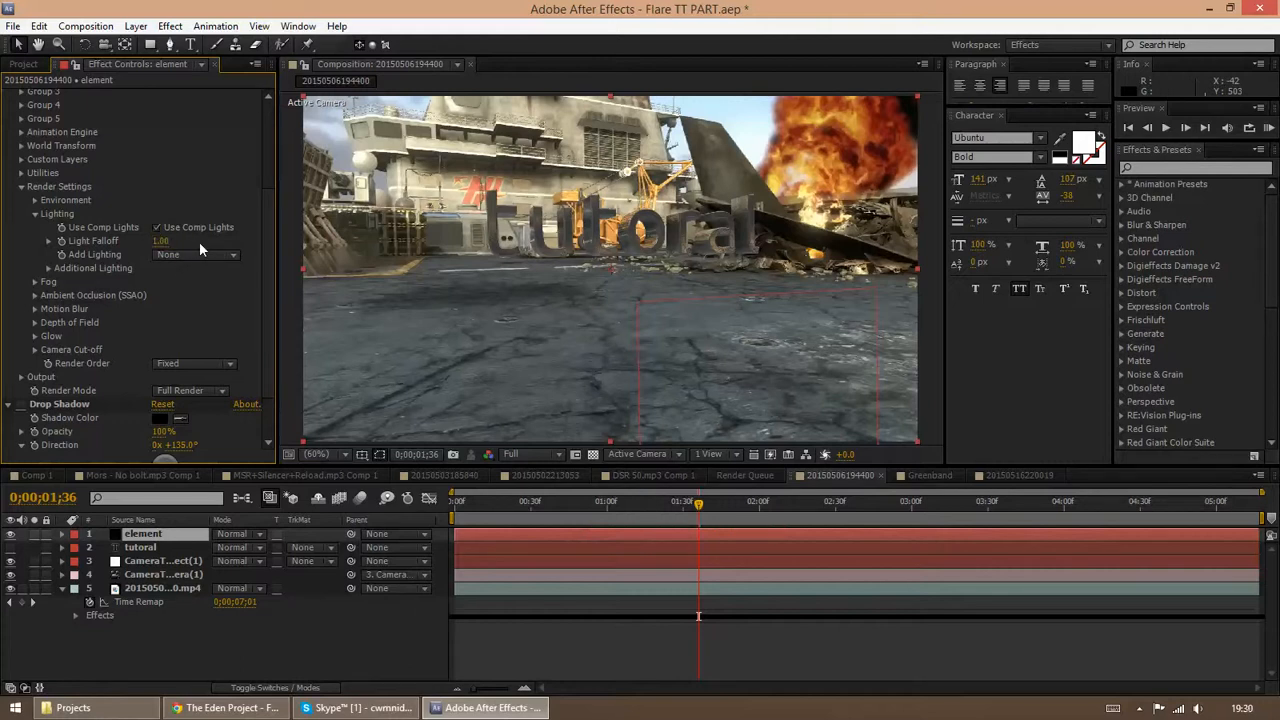
Try the Dramatic, Cinema, Product and Natural lighting presets on the text, judging each against the footage.
left_click(196, 254)
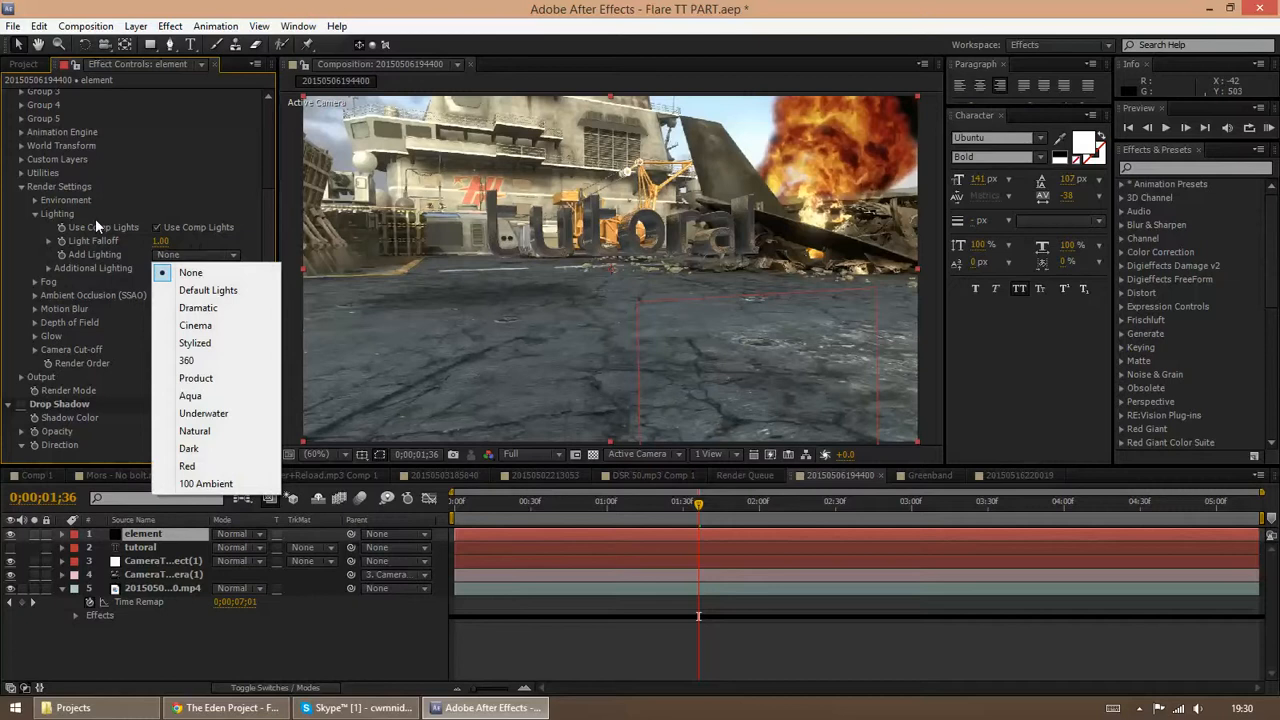
mouse_move(280, 390)
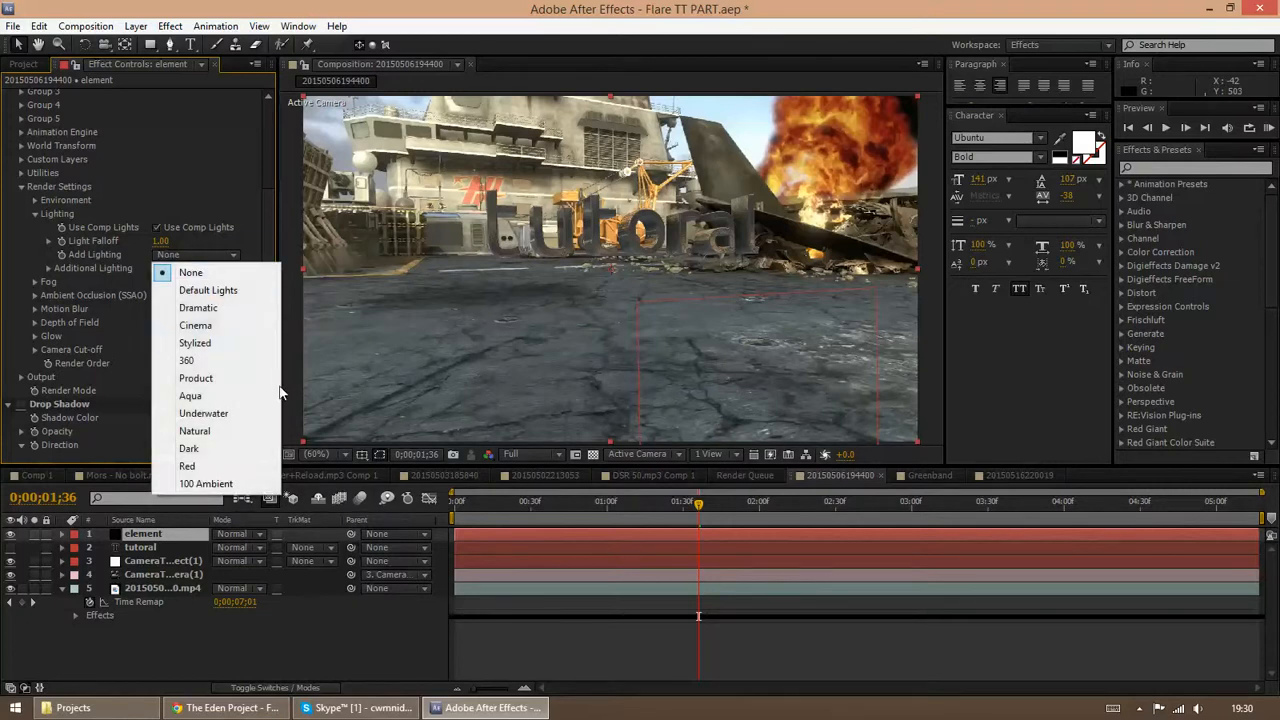
left_click(198, 308)
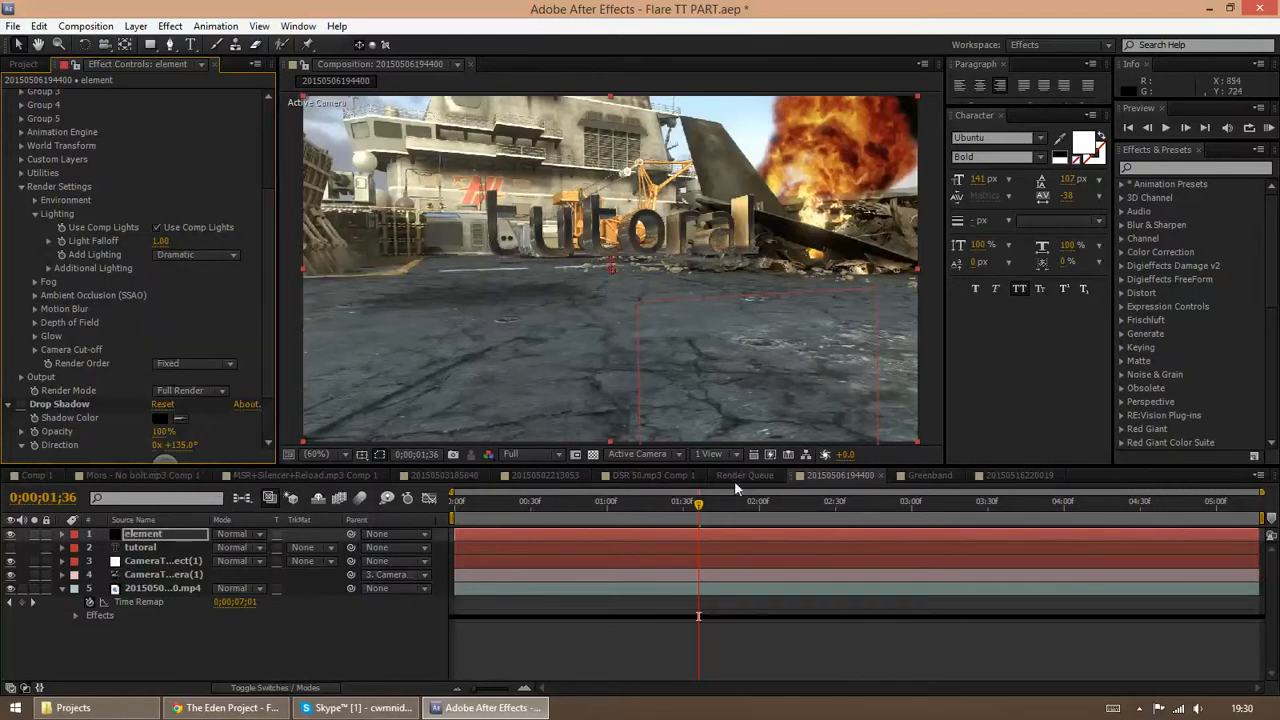
left_click(848, 500)
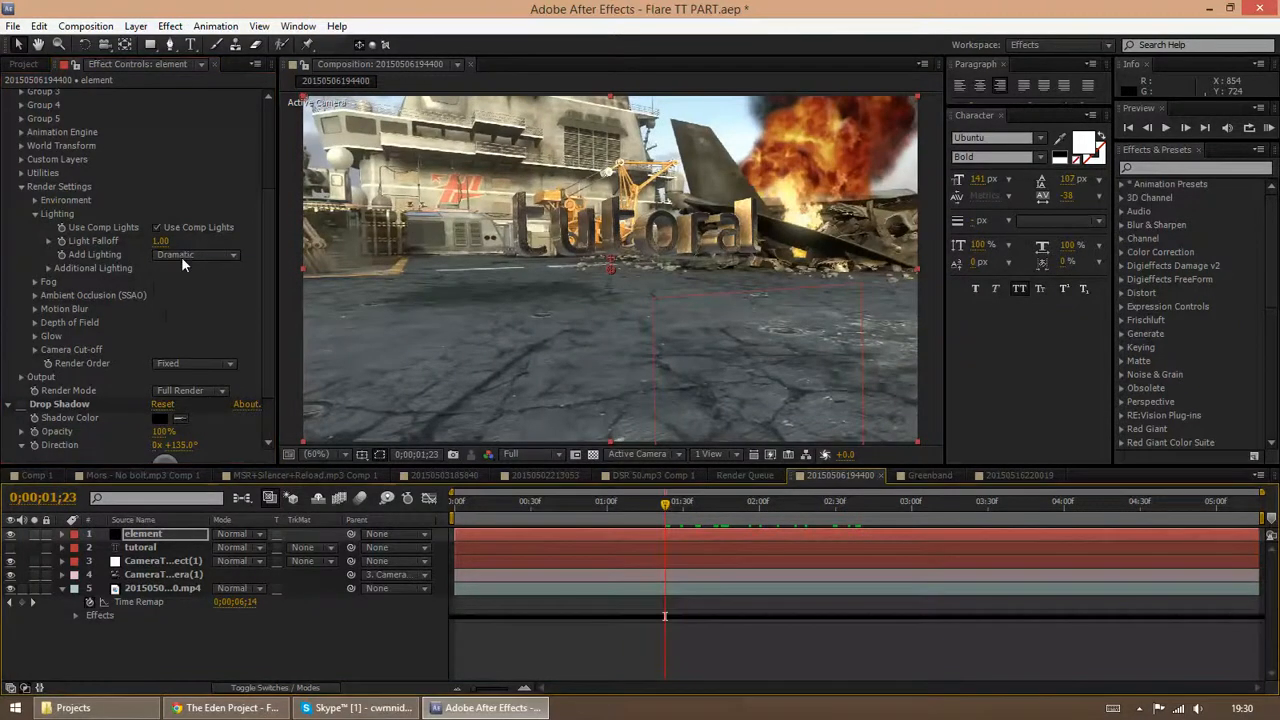
left_click(196, 254)
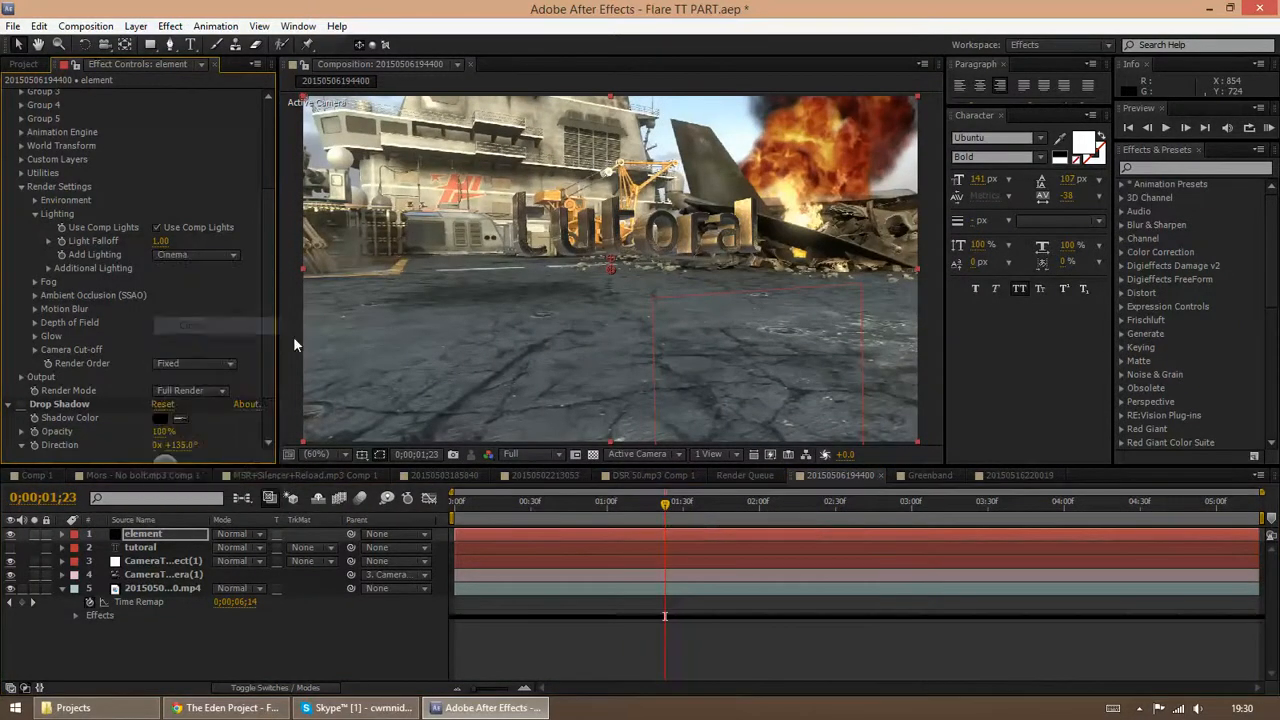
left_click(714, 500)
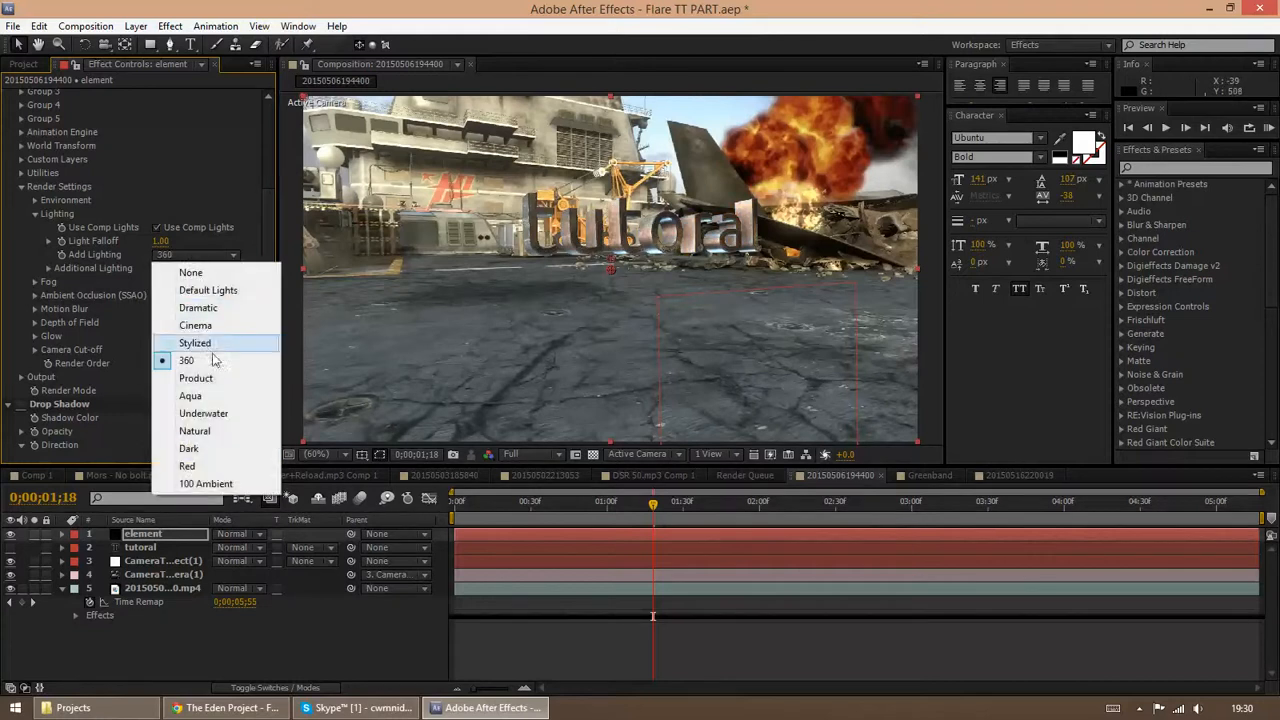
left_click(196, 378)
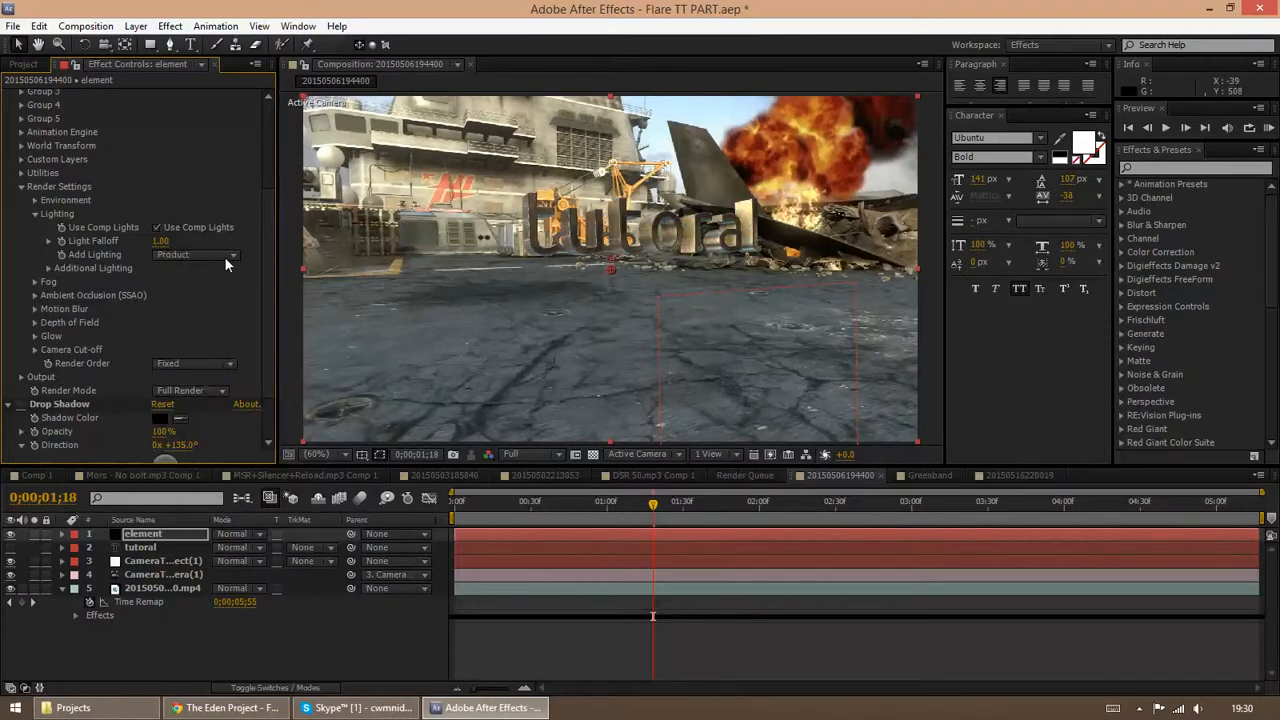
left_click(196, 254)
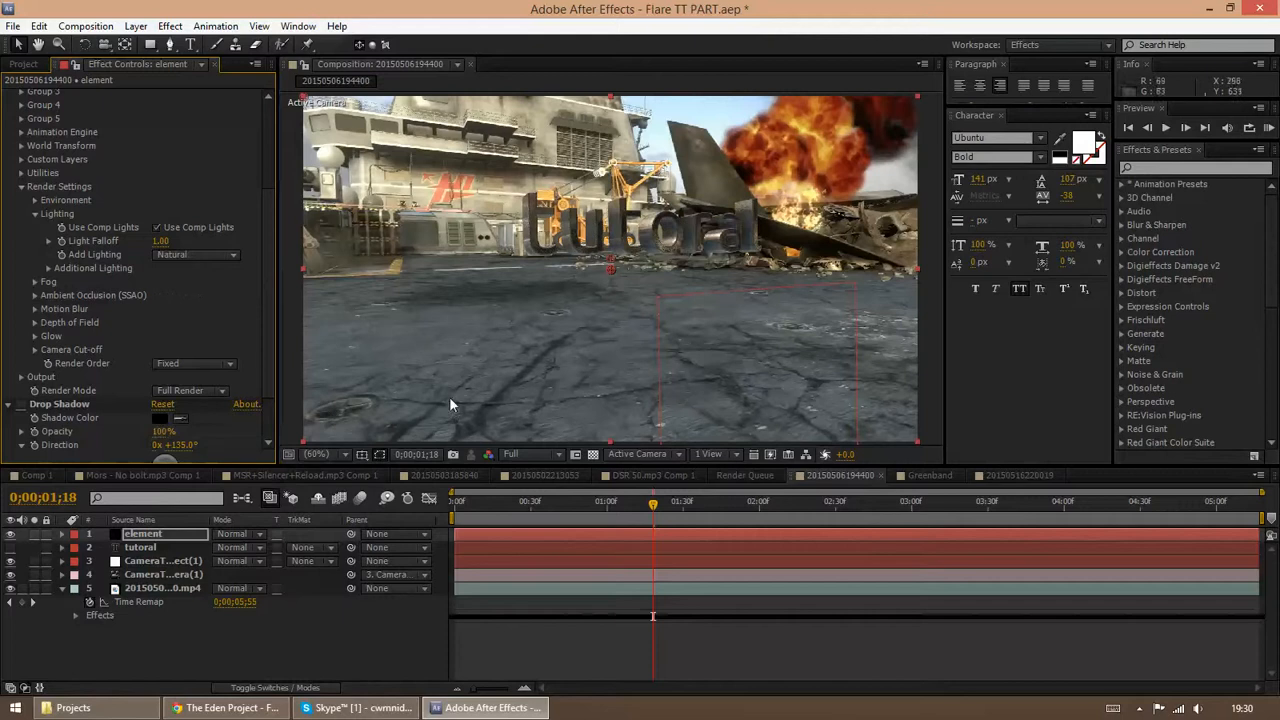
left_click(748, 500)
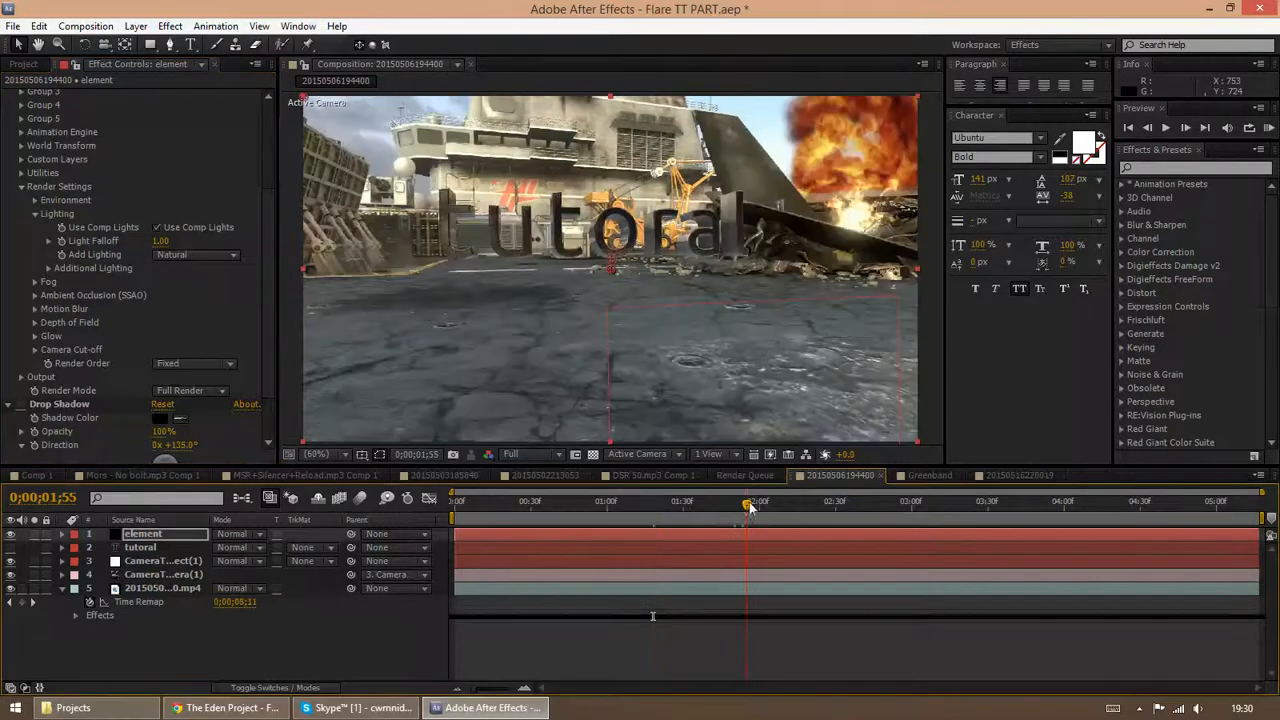
Settle on the 100 Ambient lighting preset for the tutorial text.
left_click(196, 254)
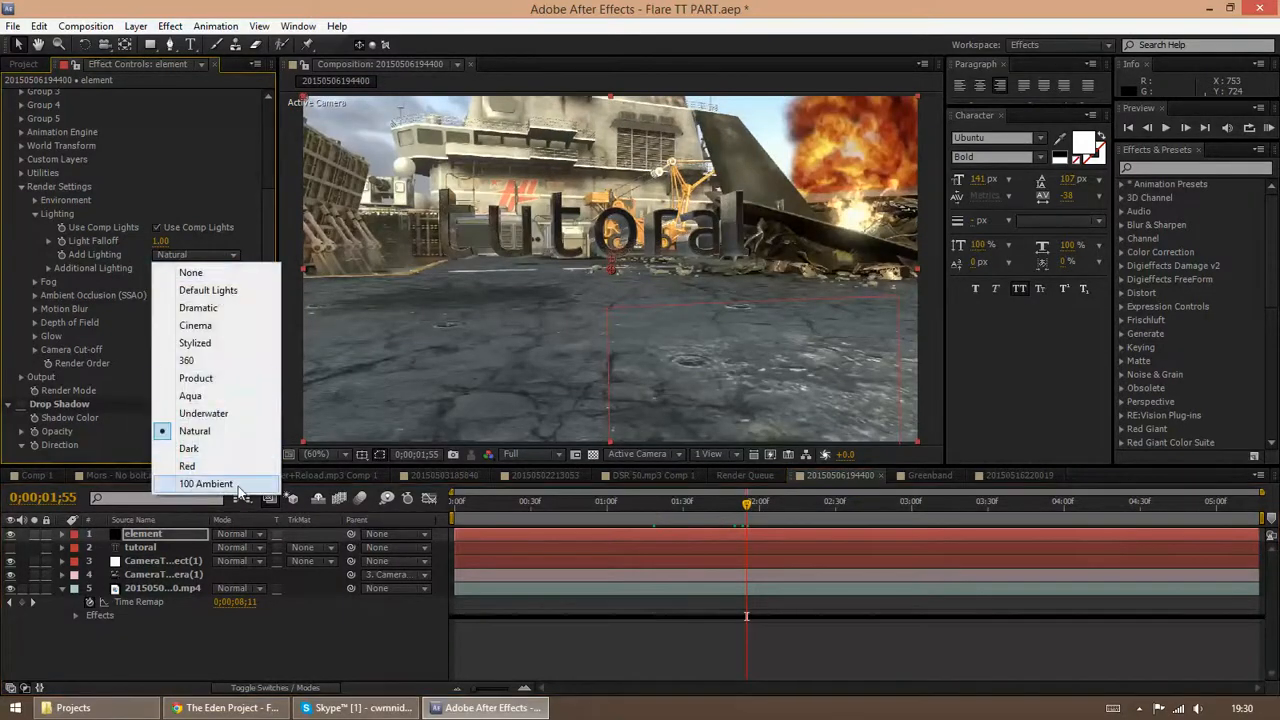
left_click(206, 482)
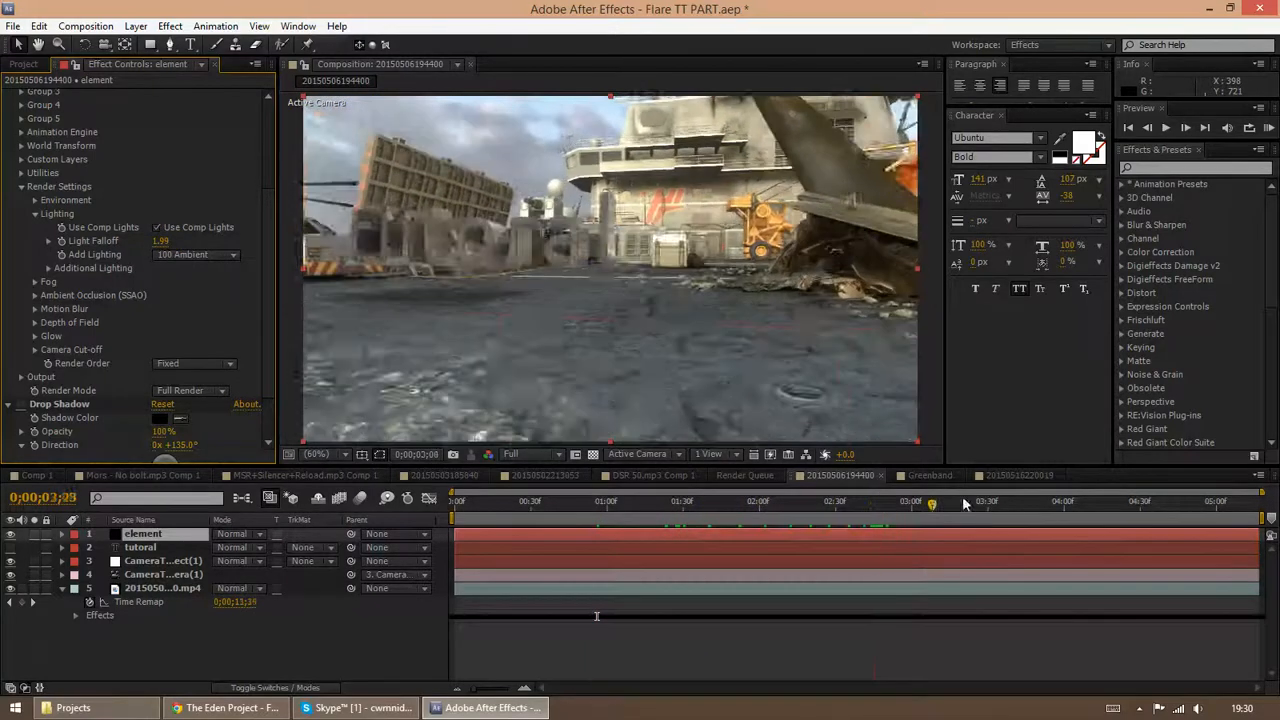
Jump back to an earlier frame to check the ambient-lit text in the clip.
left_click(496, 500)
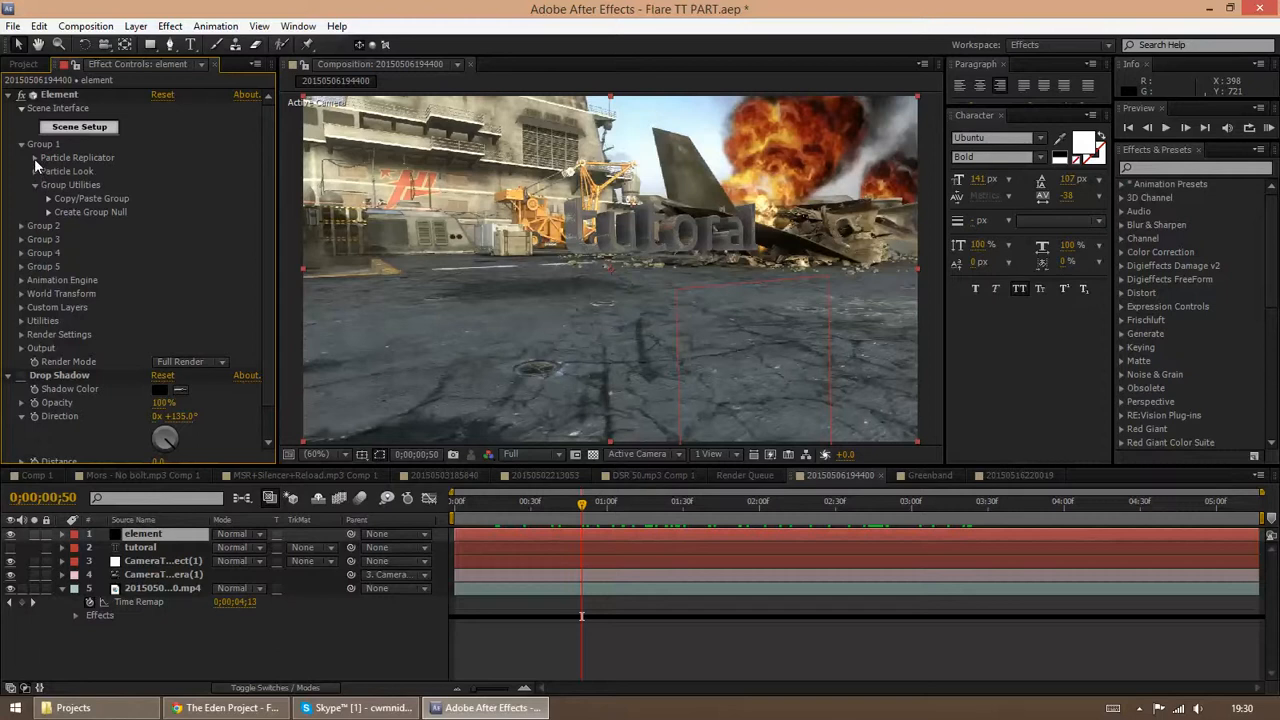
Scrub the Group 1 Multi-Object Rotation to keyframe the letters turning, then move the playhead later.
left_click(36, 156)
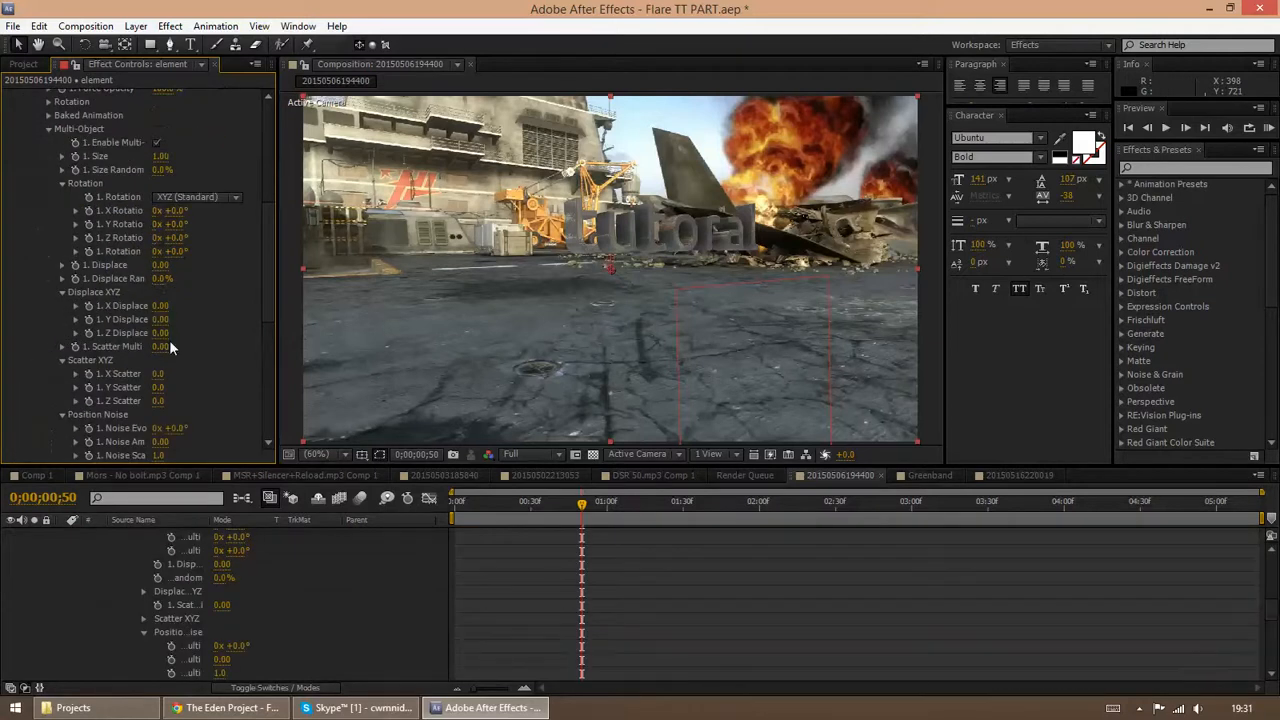
scroll("down", 3)
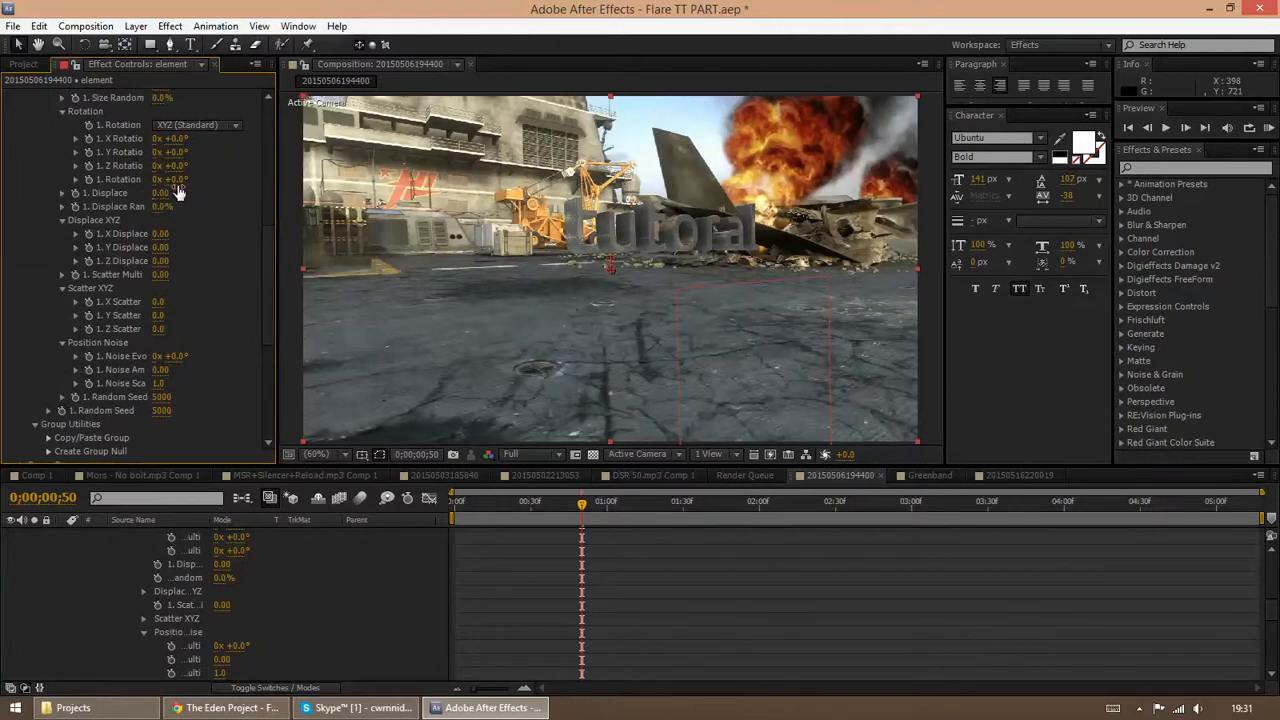
left_click_drag(170, 178, 210, 178)
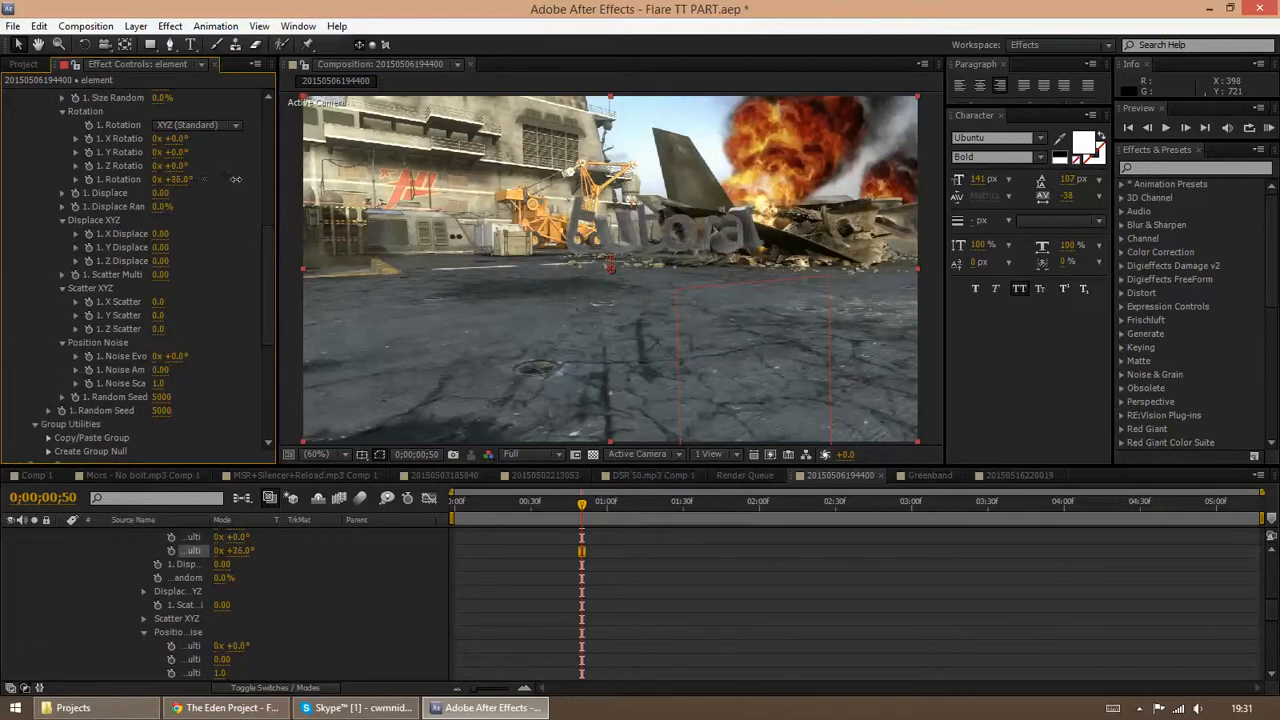
left_click_drag(580, 500, 632, 500)
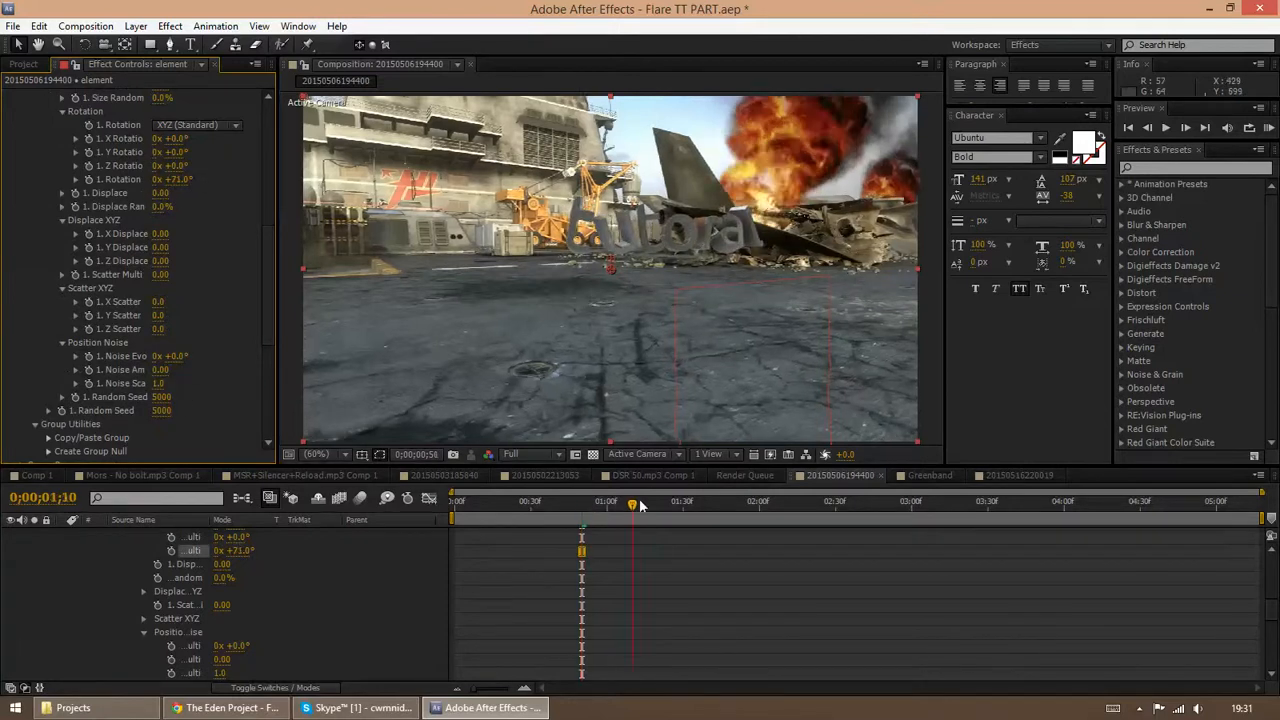
left_click(776, 500)
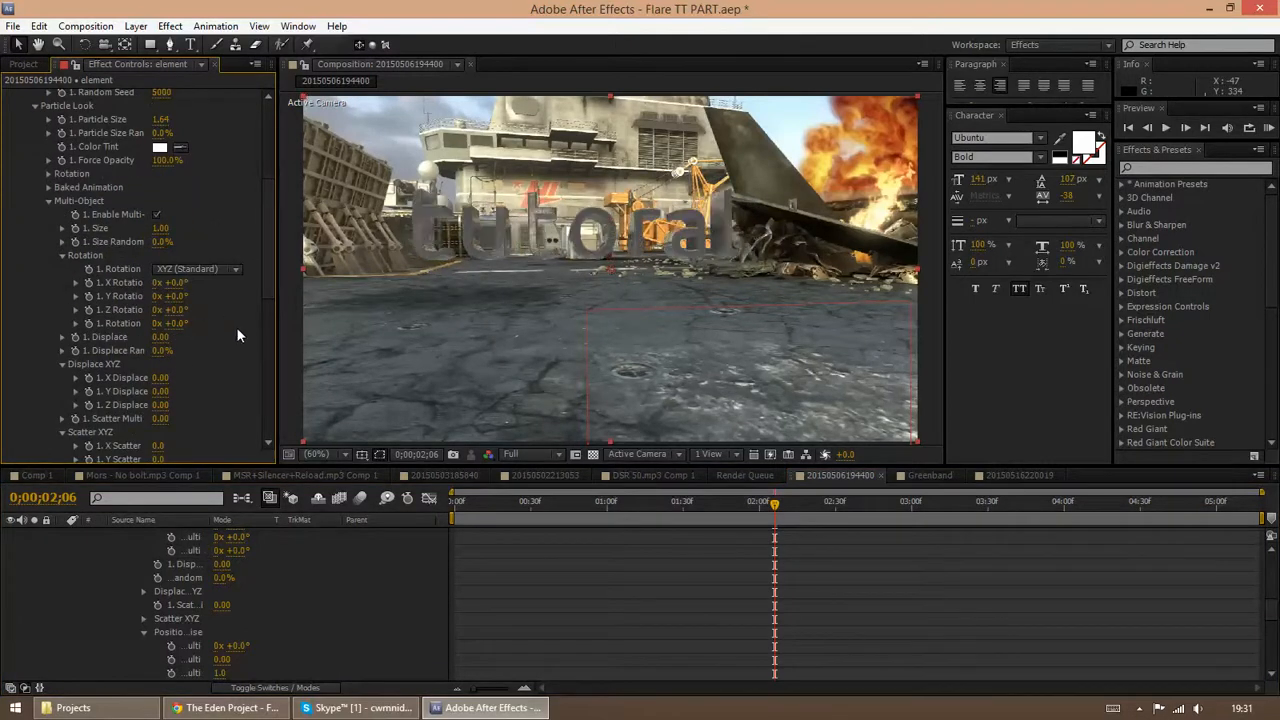
mouse_move(760, 518)
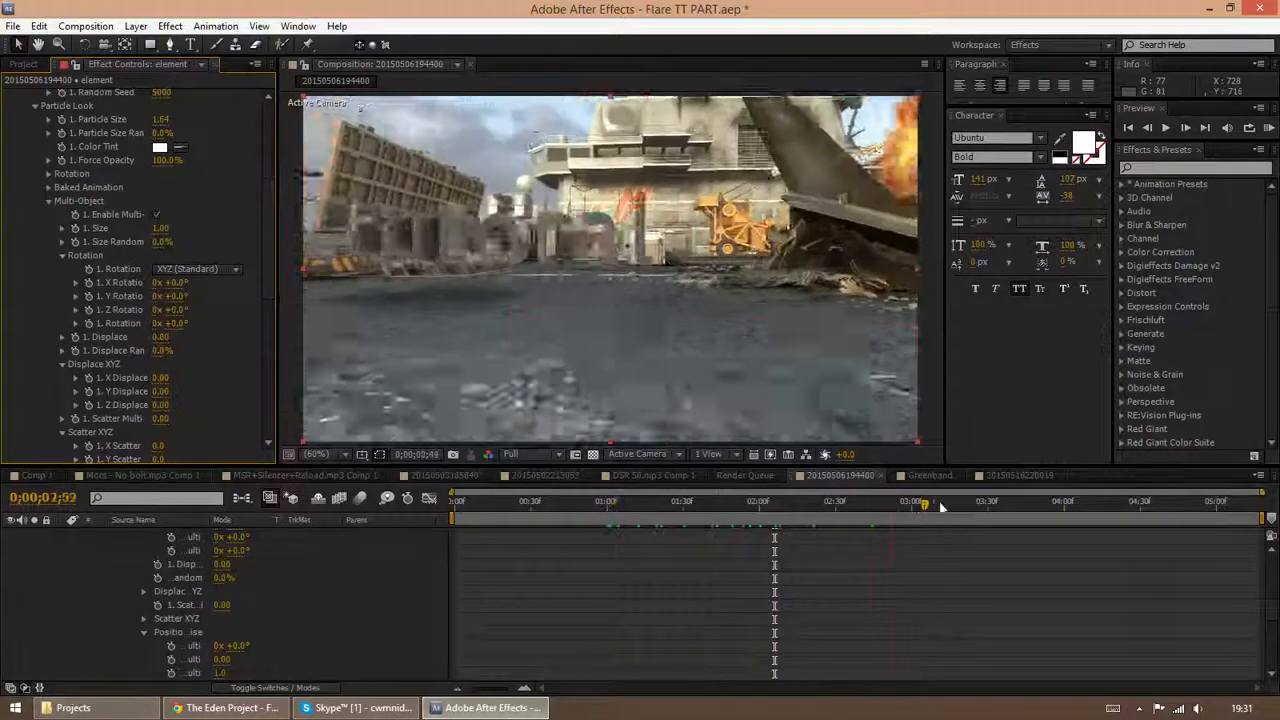
Scrub later and back along the timeline to preview the letters rotating through the shot.
left_click(1016, 510)
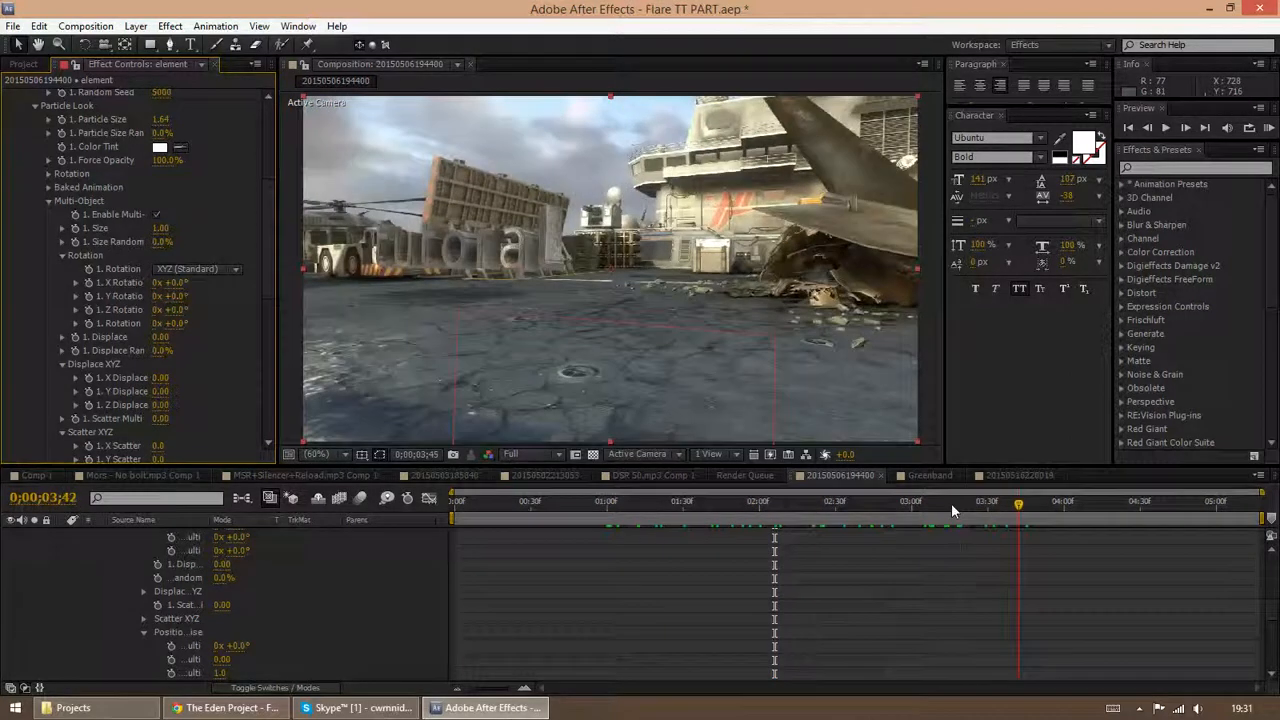
left_click(652, 500)
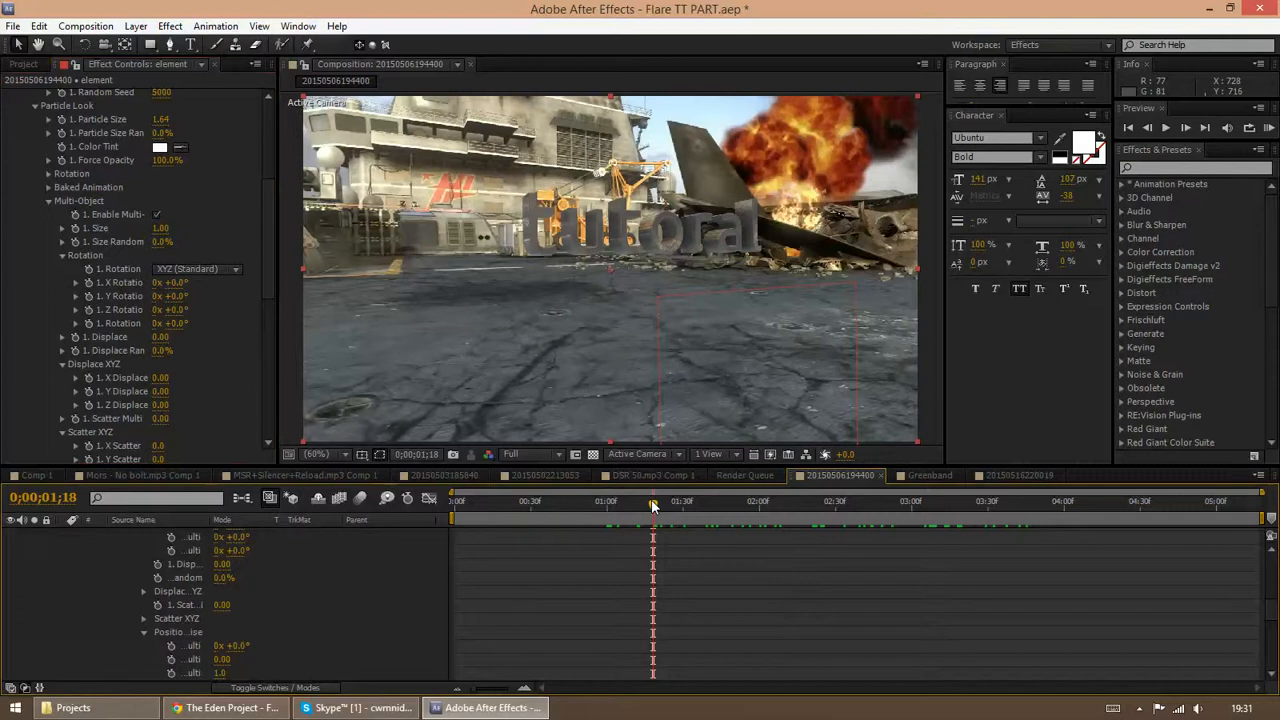